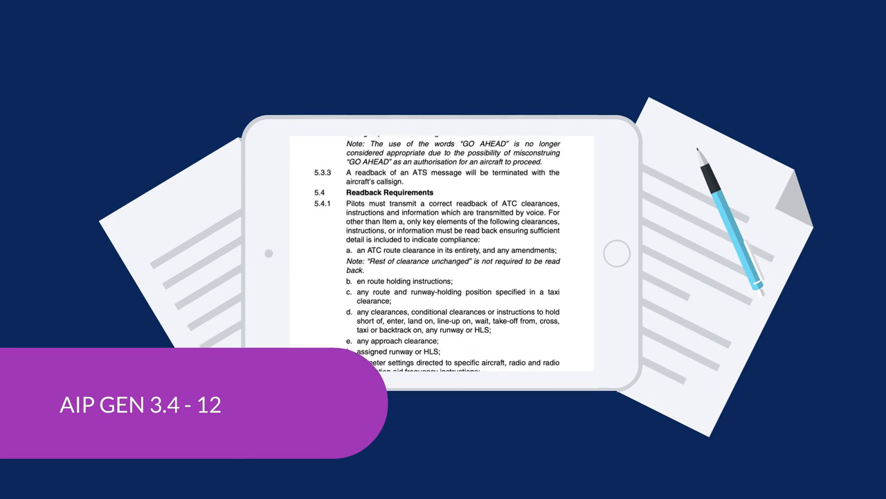
pyautogui.scroll(-3)
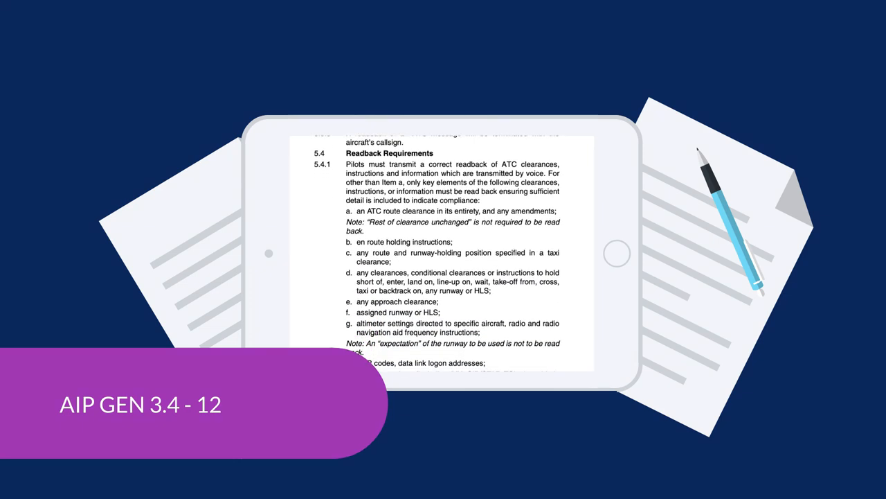
pyautogui.scroll(-3)
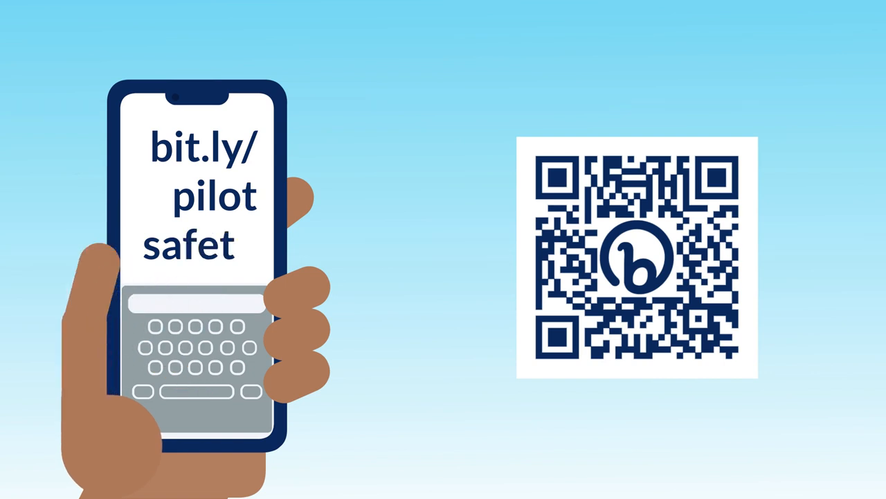
pyautogui.write('y')
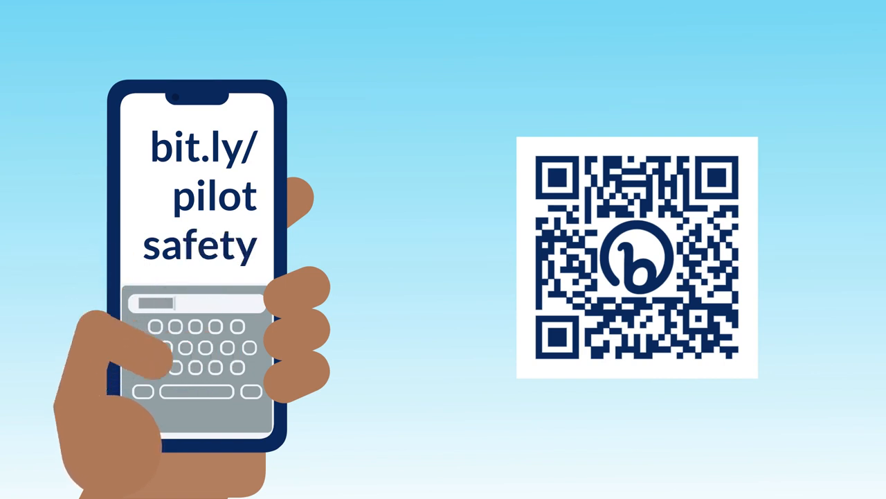